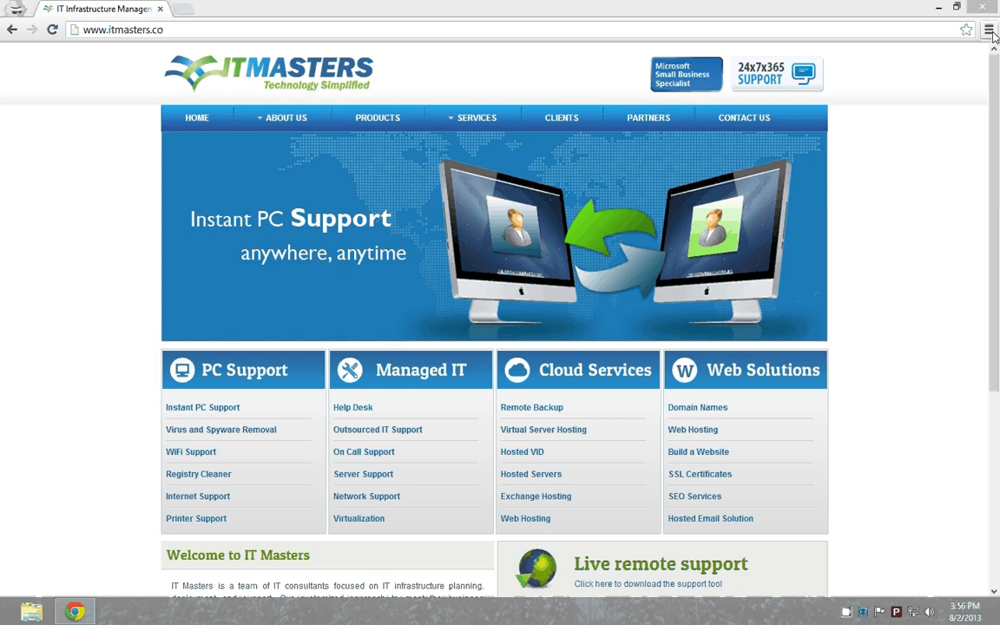
mouse_move(988, 31)
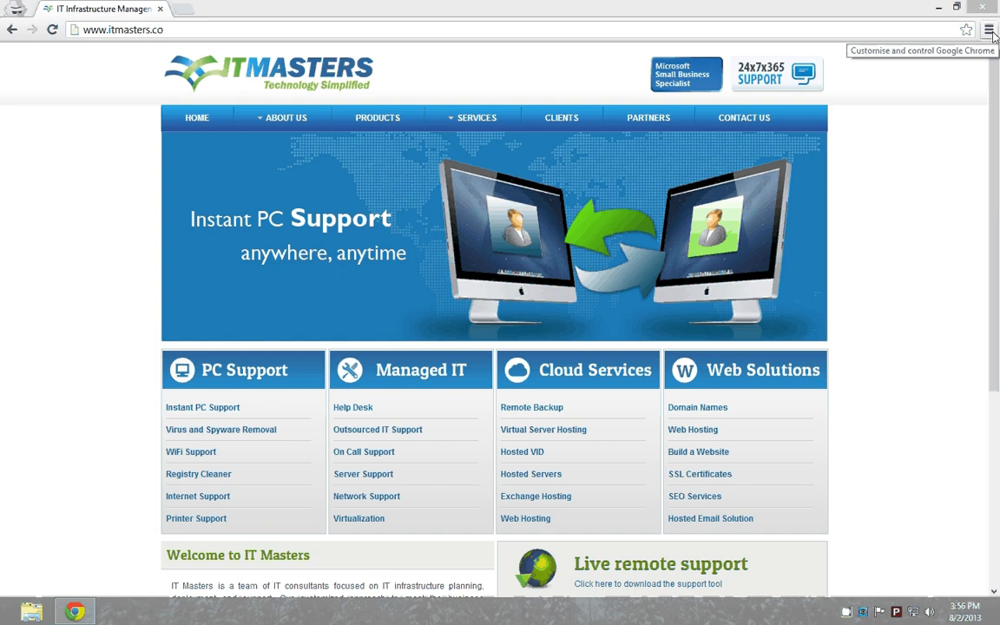
Step: From Chrome's advanced settings, begin adding local printers to Google Cloud Print
left_click(989, 27)
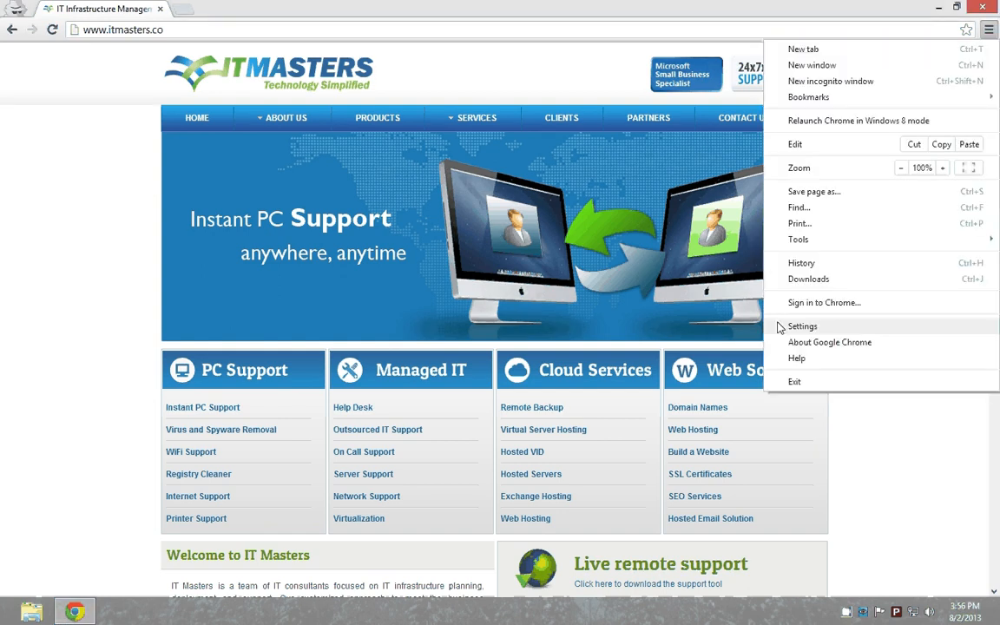
left_click(802, 327)
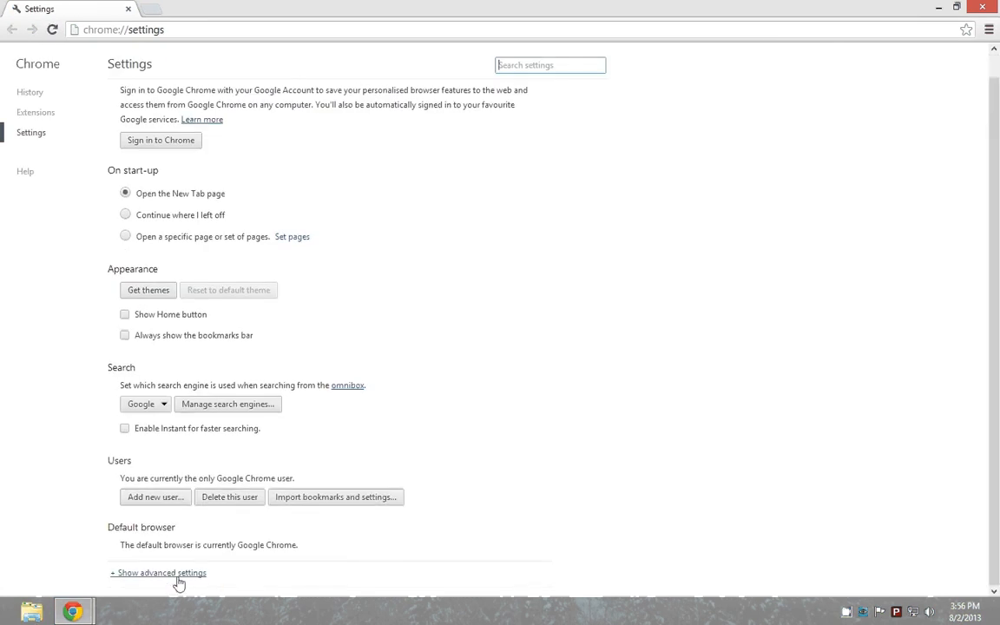
left_click(160, 573)
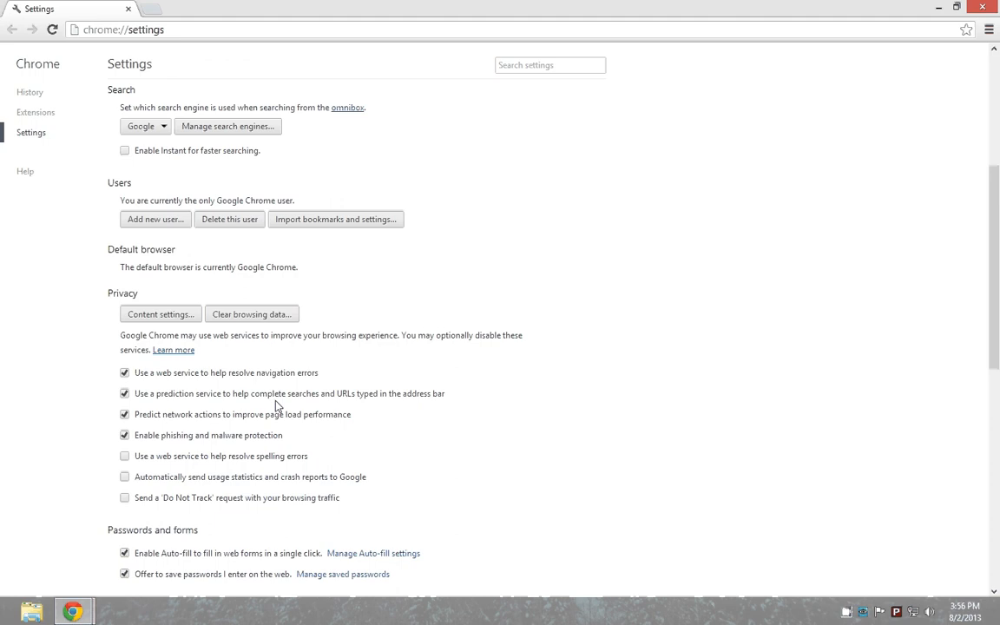
scroll("down", 3)
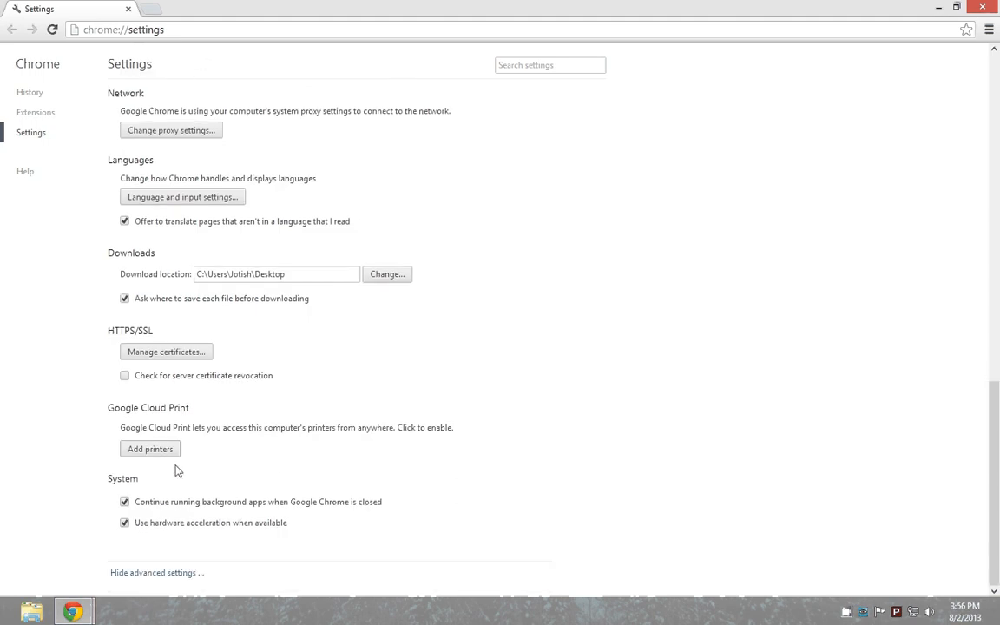
left_click(149, 448)
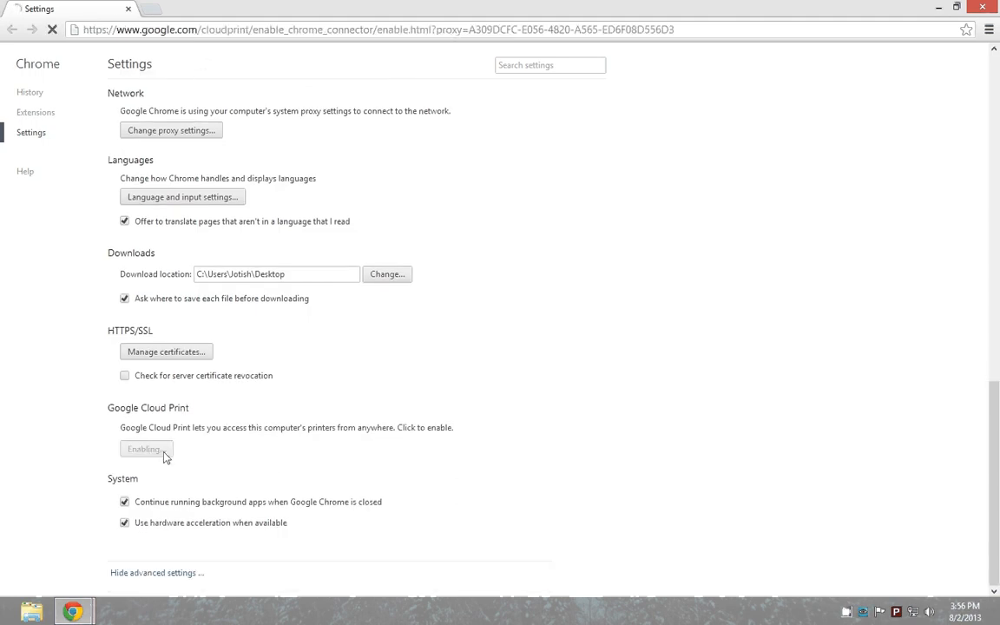
Step: Sign in with the Google account email and password so detected printers are listed
left_click(146, 448)
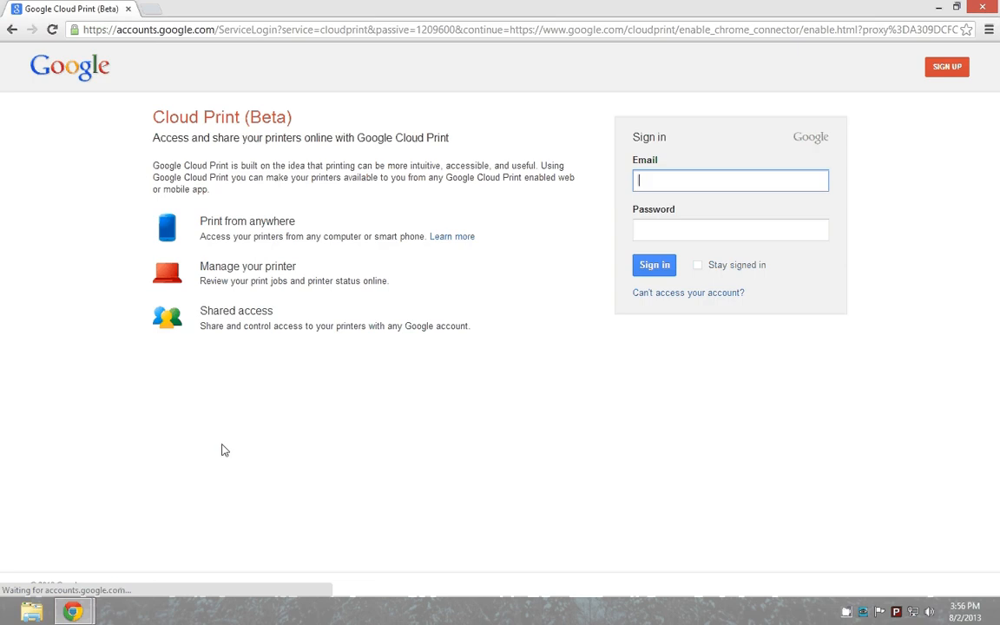
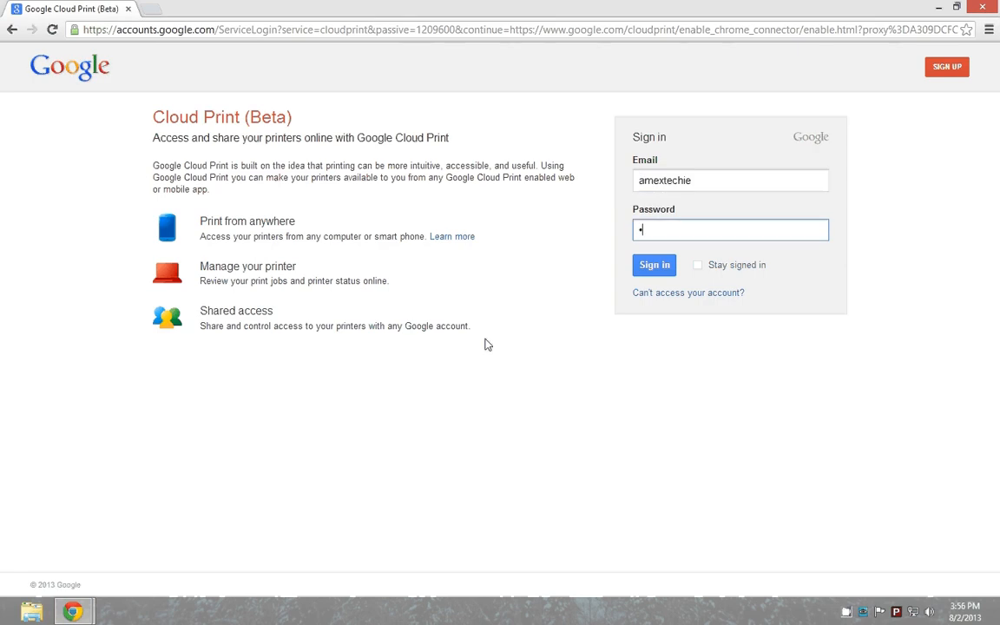
type("assword")
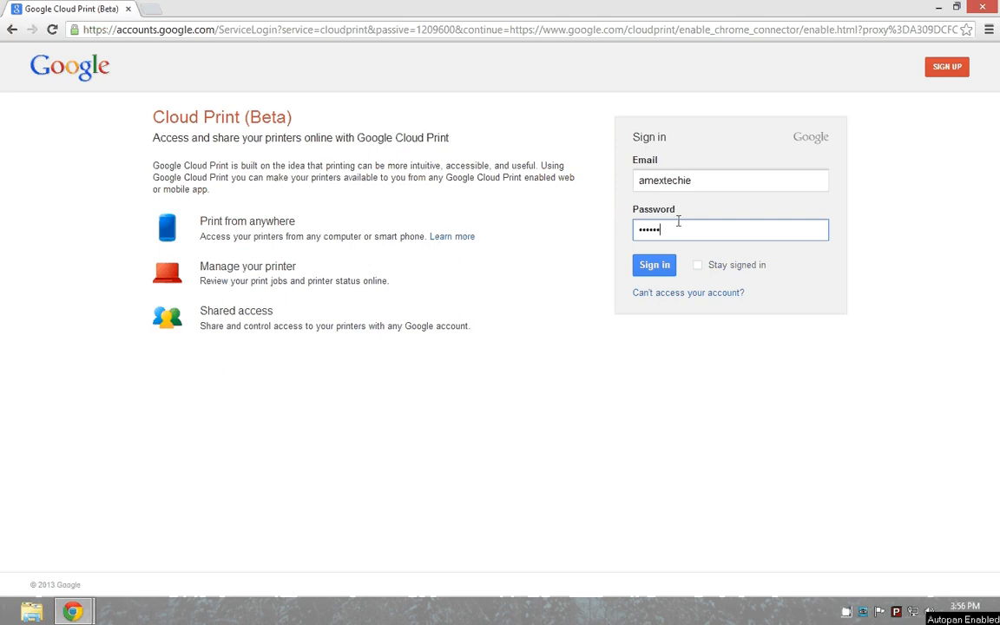
key("Backspace")
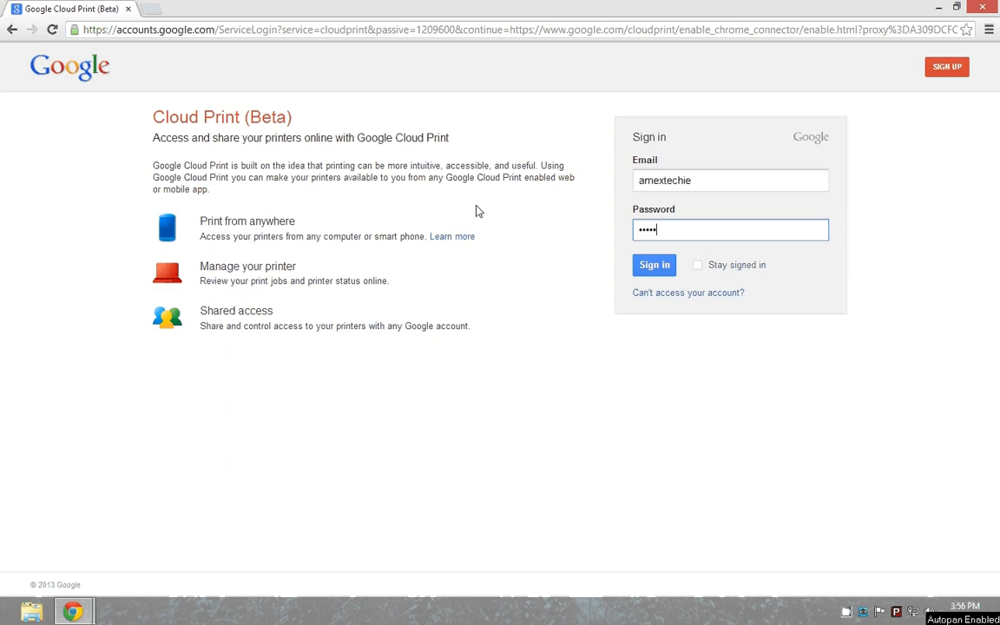
left_click(653, 264)
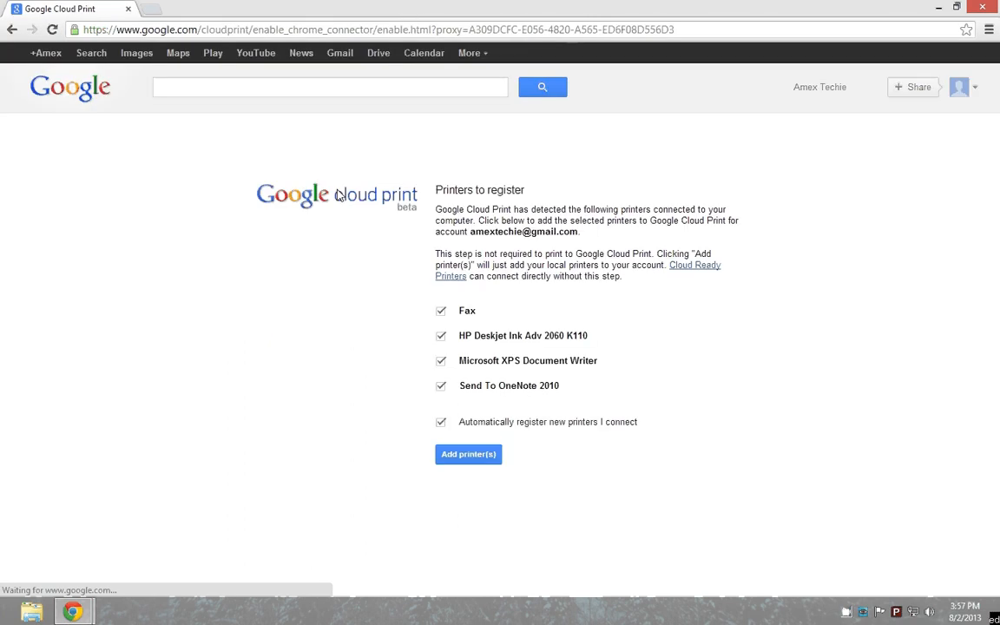
mouse_move(402, 276)
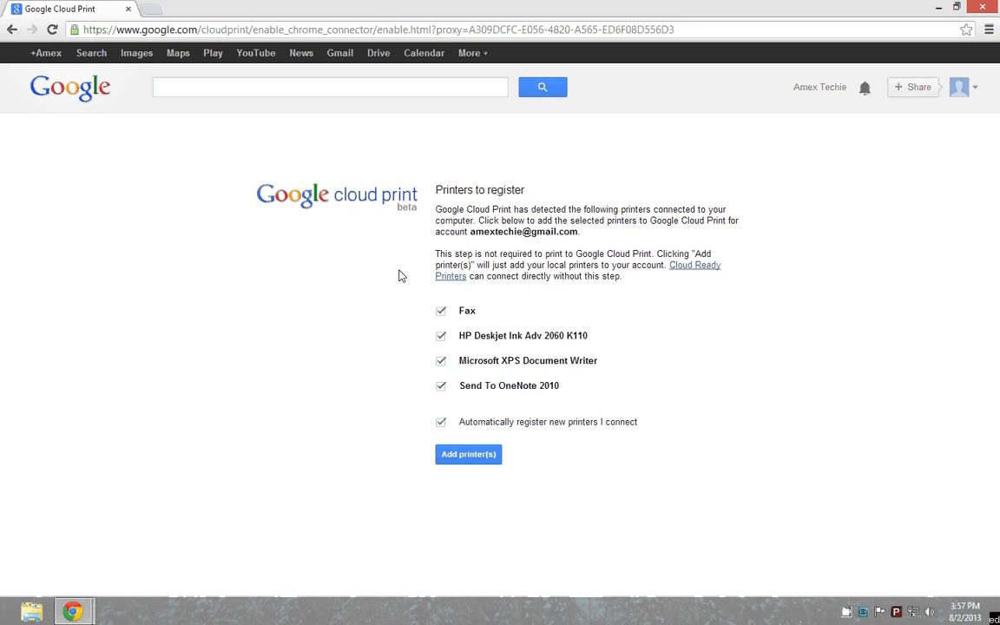
mouse_move(410, 285)
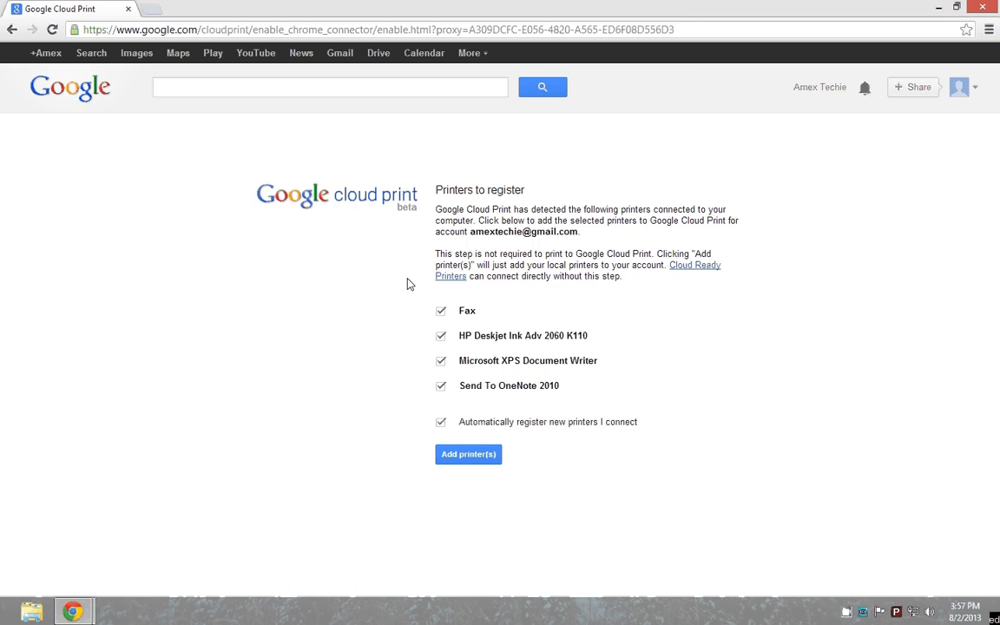
Step: Register all four checked printers, including the HP Deskjet Ink Adv 2060 K110, with Cloud Print
left_click(468, 455)
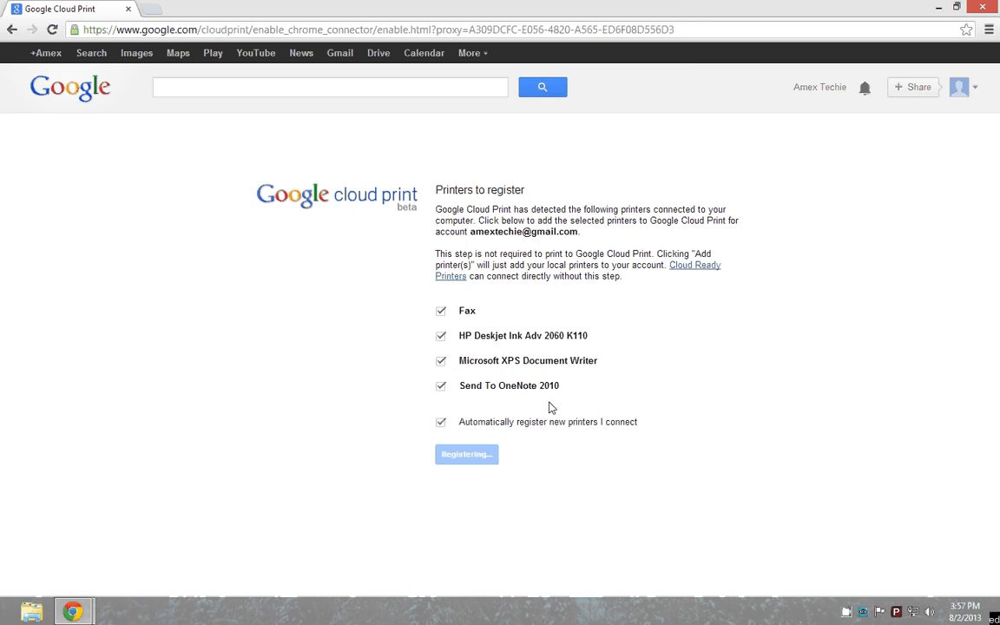
left_click(465, 455)
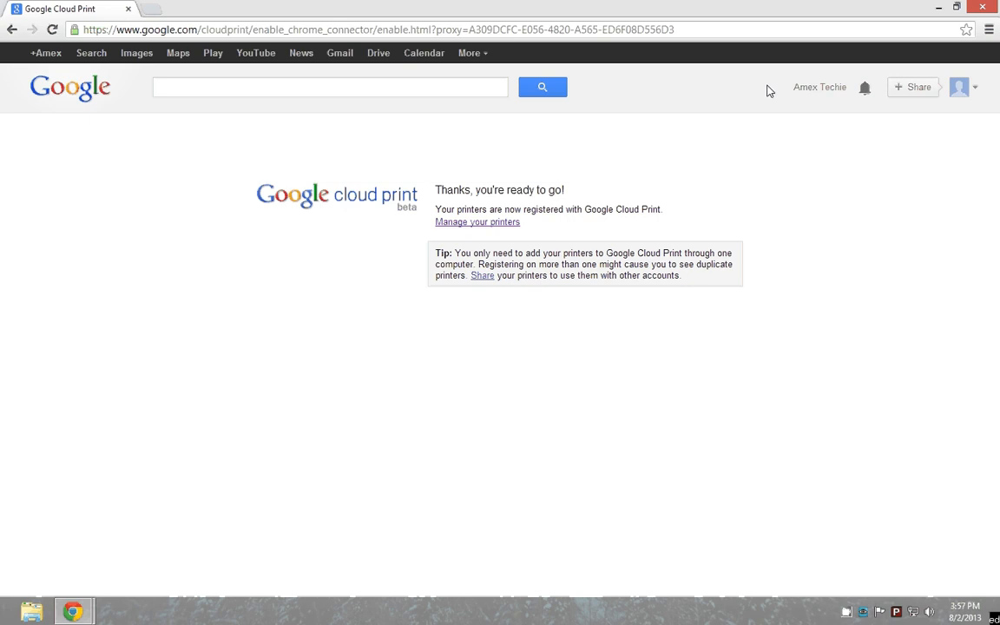
mouse_move(160, 28)
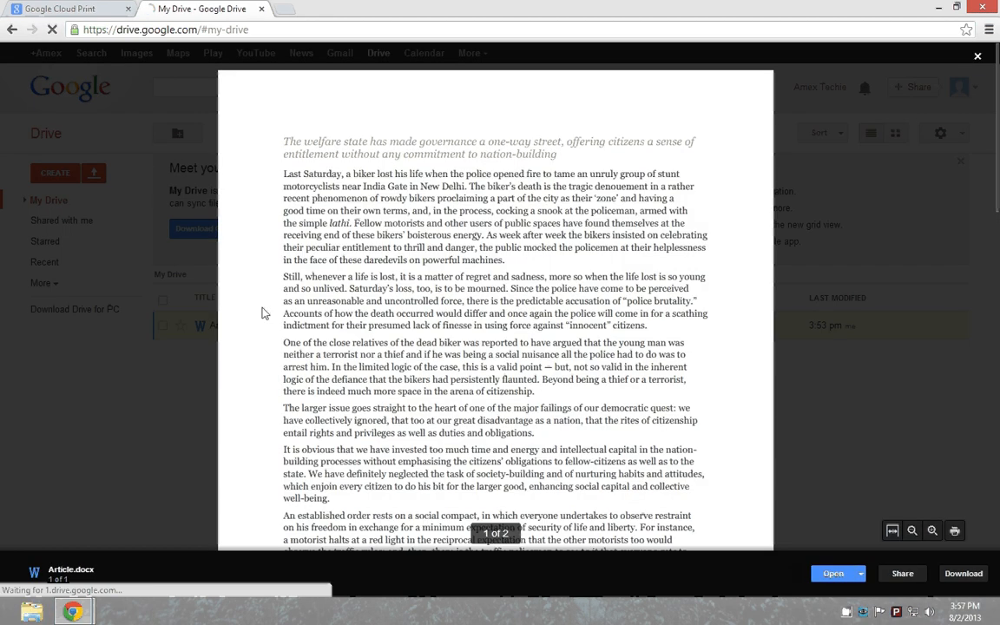
Step: Bring up the print dialog for the two-page Article.docx from its Drive preview
scroll("down", 3)
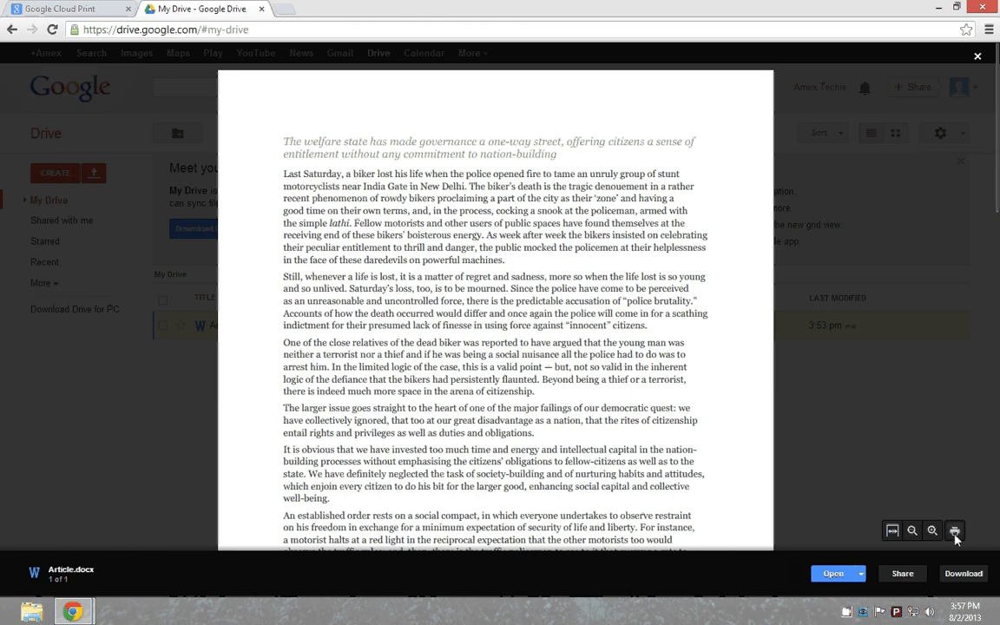
left_click(955, 532)
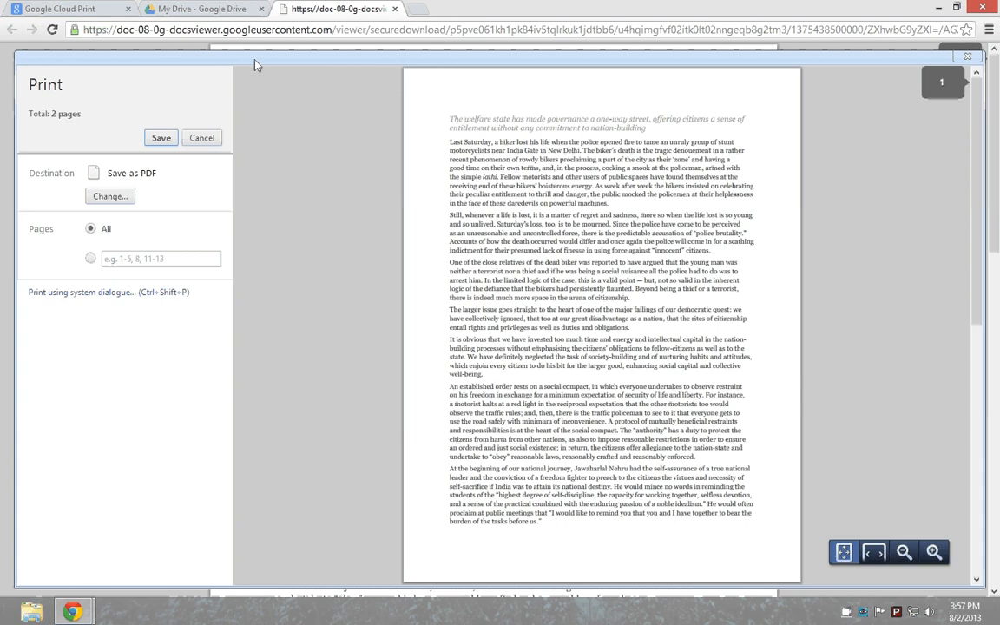
mouse_move(281, 191)
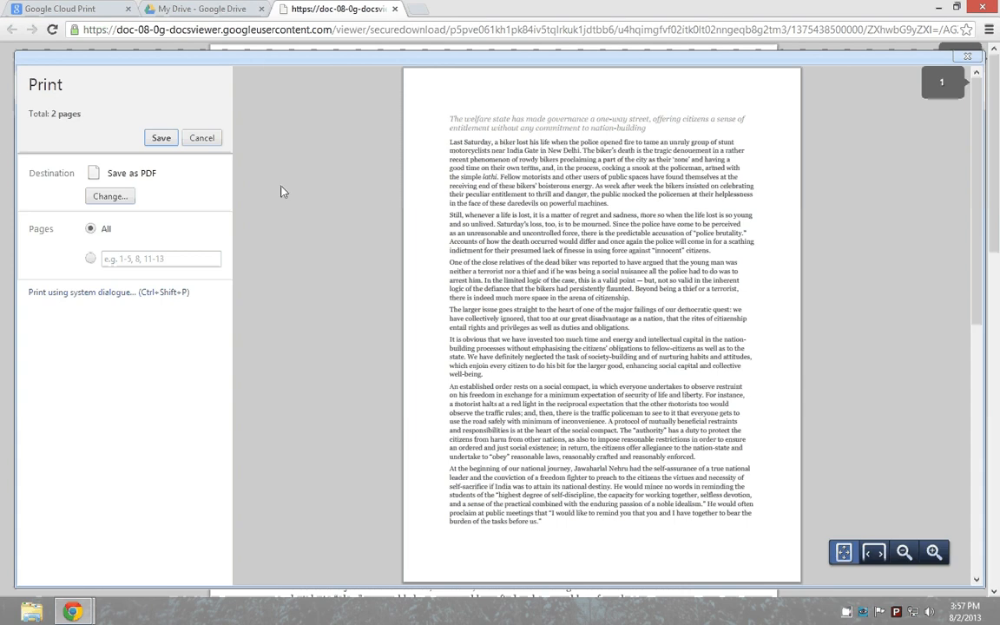
mouse_move(112, 141)
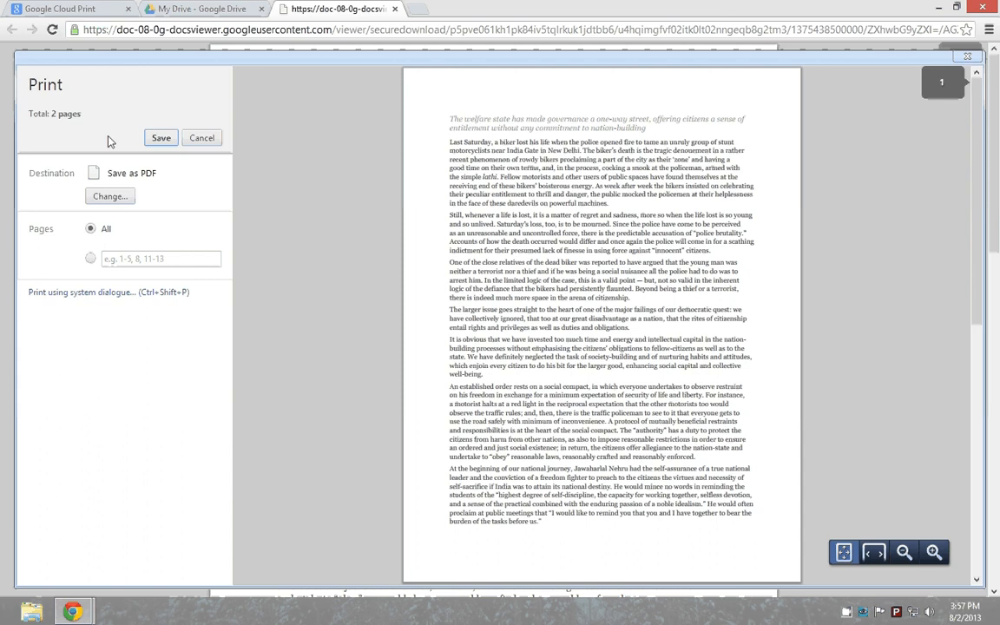
mouse_move(118, 172)
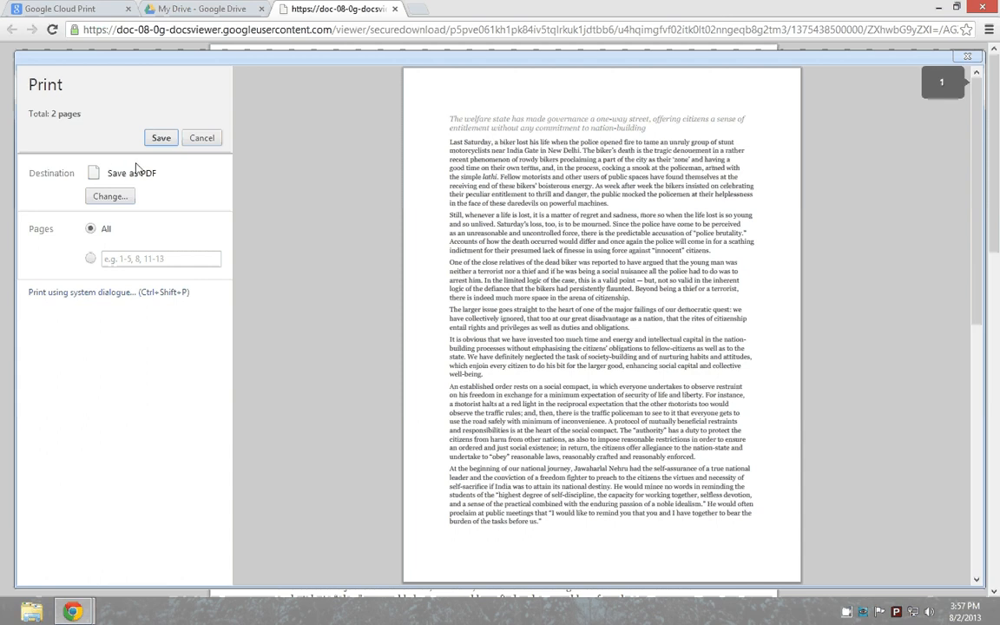
Step: Send the Article print job to the HP Deskjet Ink Adv 2060 K110 cloud destination
left_click(109, 195)
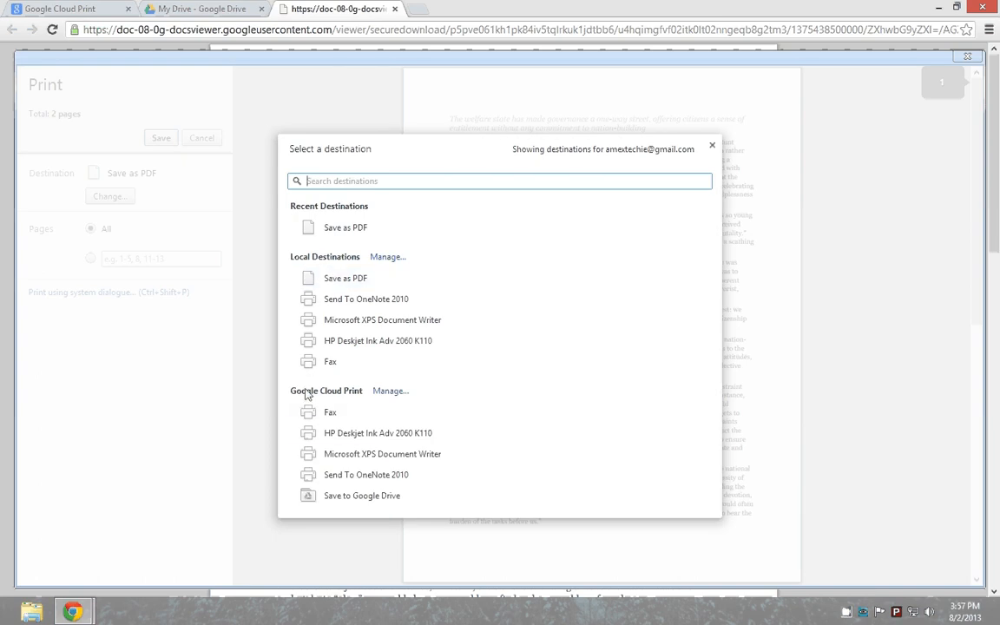
mouse_move(391, 432)
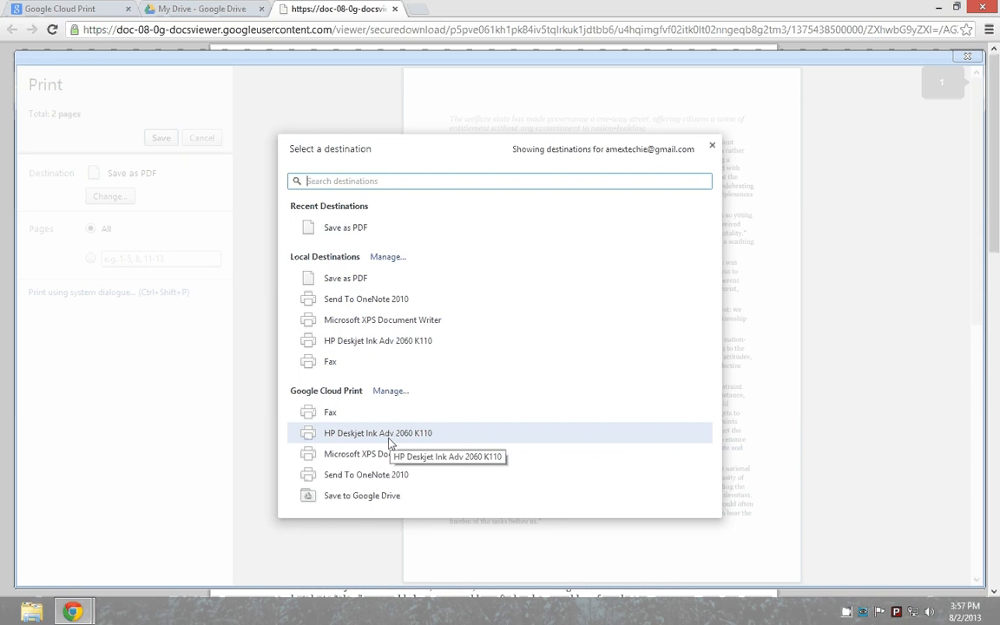
left_click(379, 433)
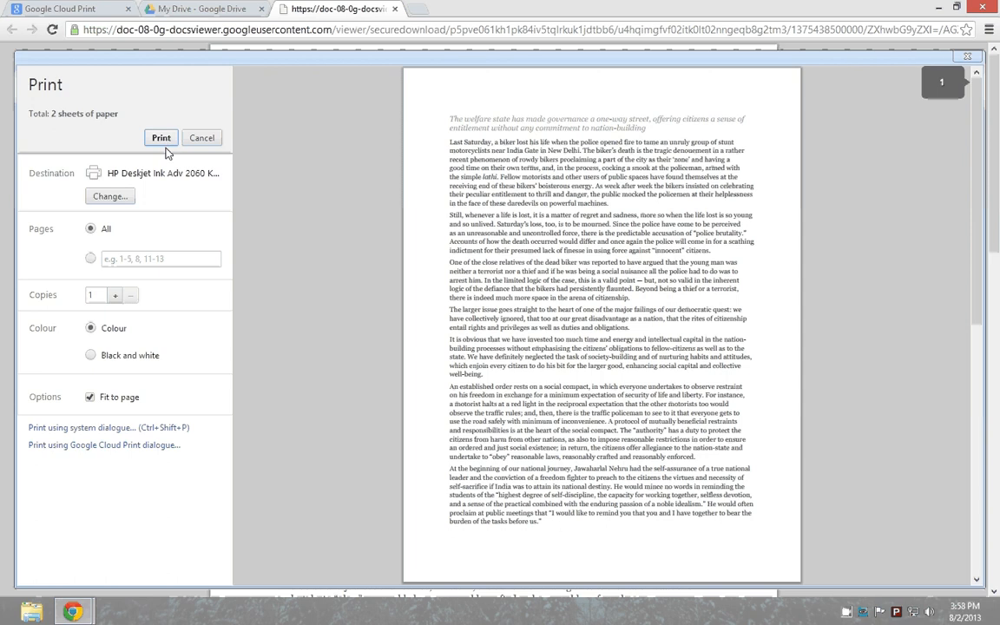
mouse_move(167, 115)
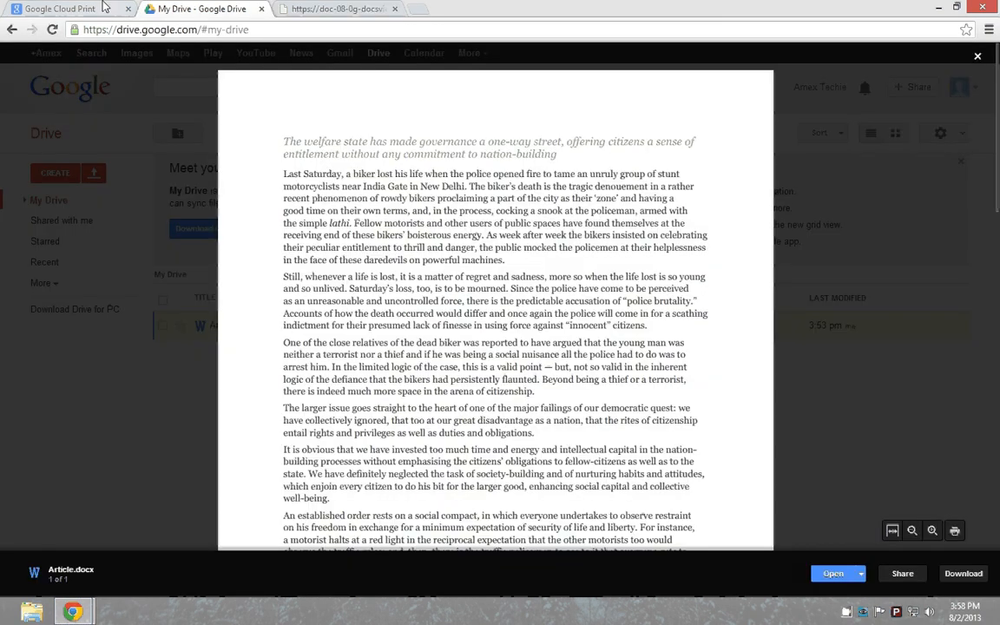
Step: Return to Cloud Print's Manage printers list and select the HP Deskjet Ink Adv 2060 K110
left_click(61, 9)
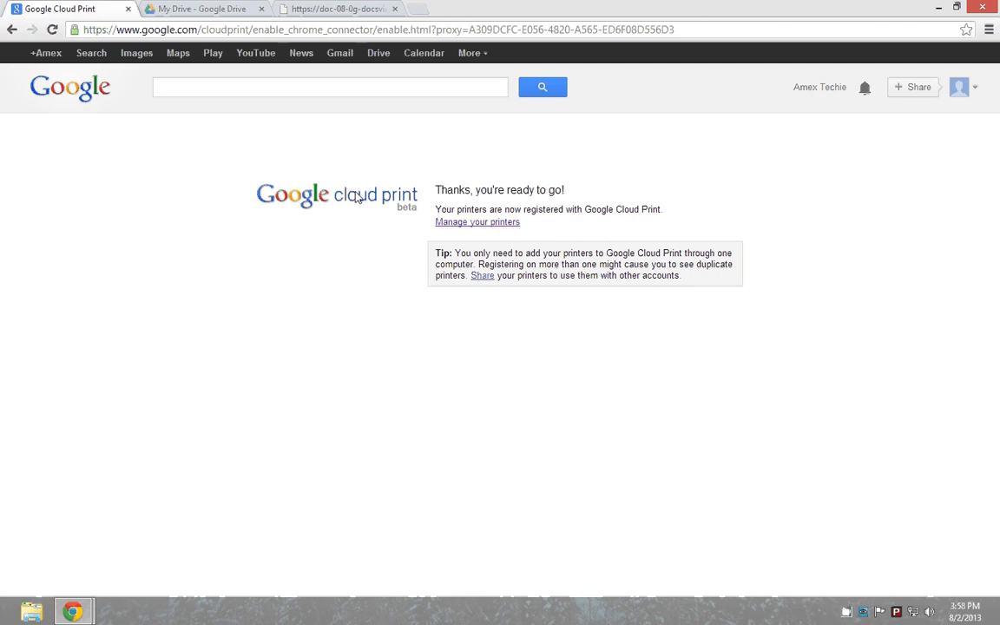
left_click(477, 222)
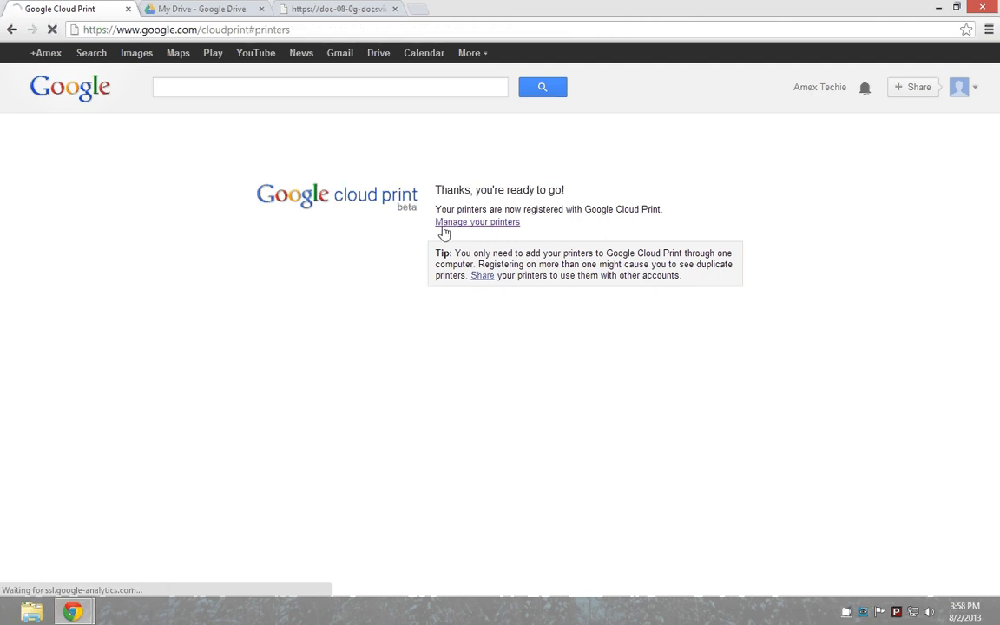
left_click(478, 222)
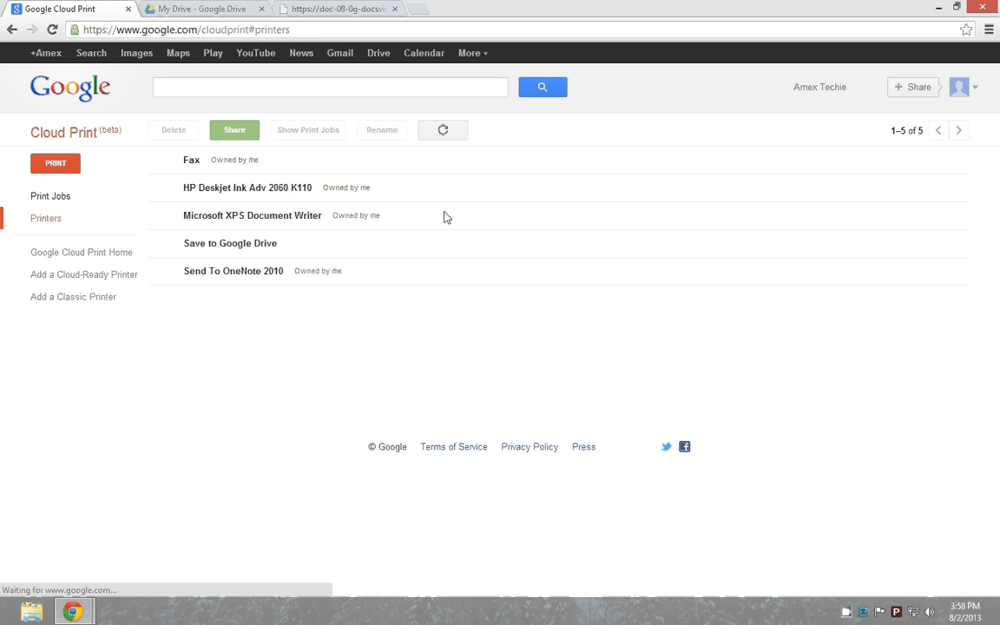
left_click(247, 187)
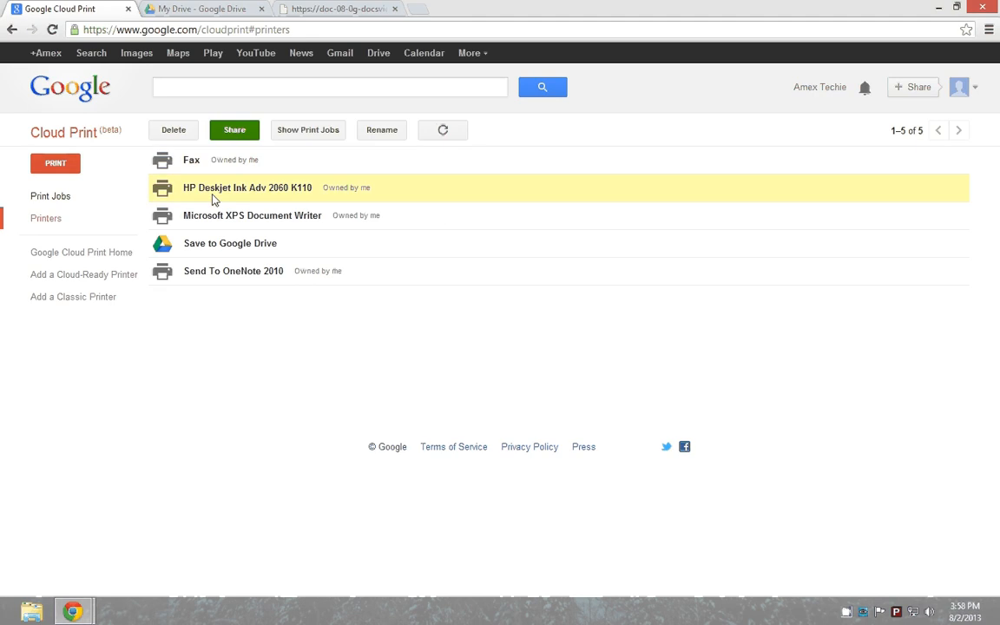
mouse_move(184, 204)
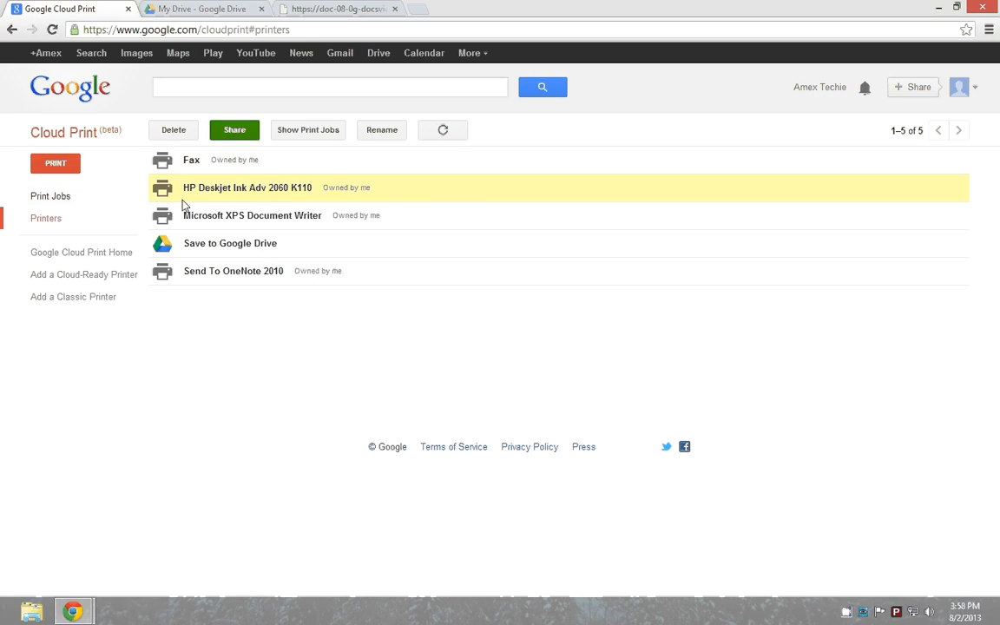
mouse_move(218, 194)
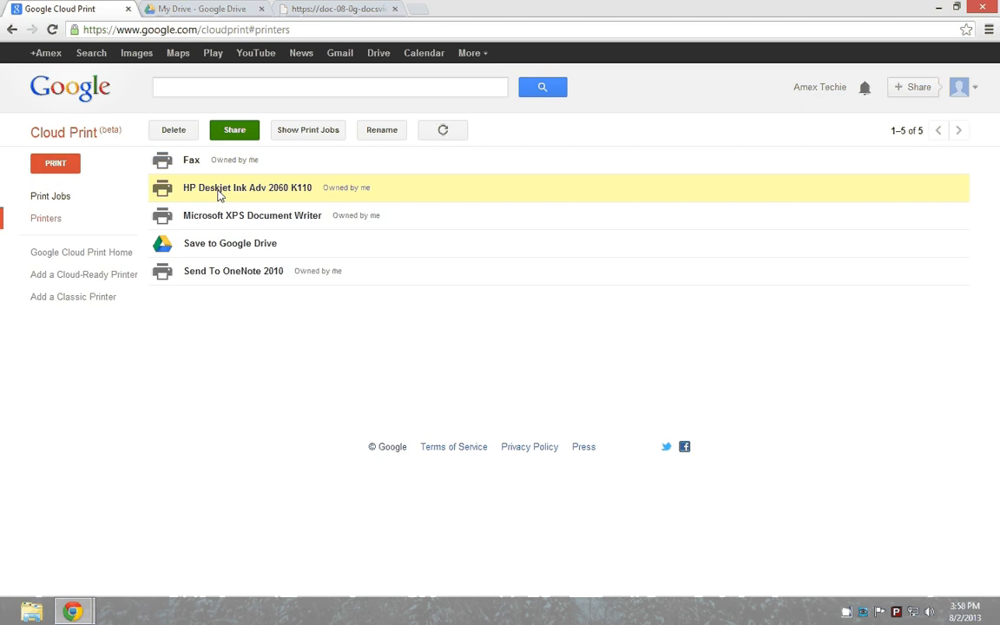
left_click(235, 128)
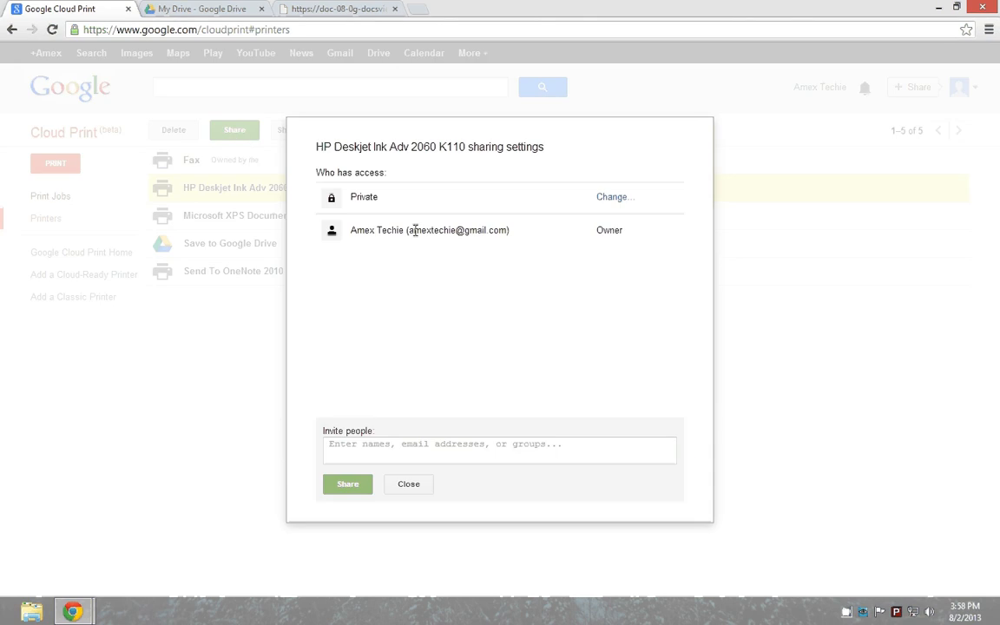
left_click(455, 450)
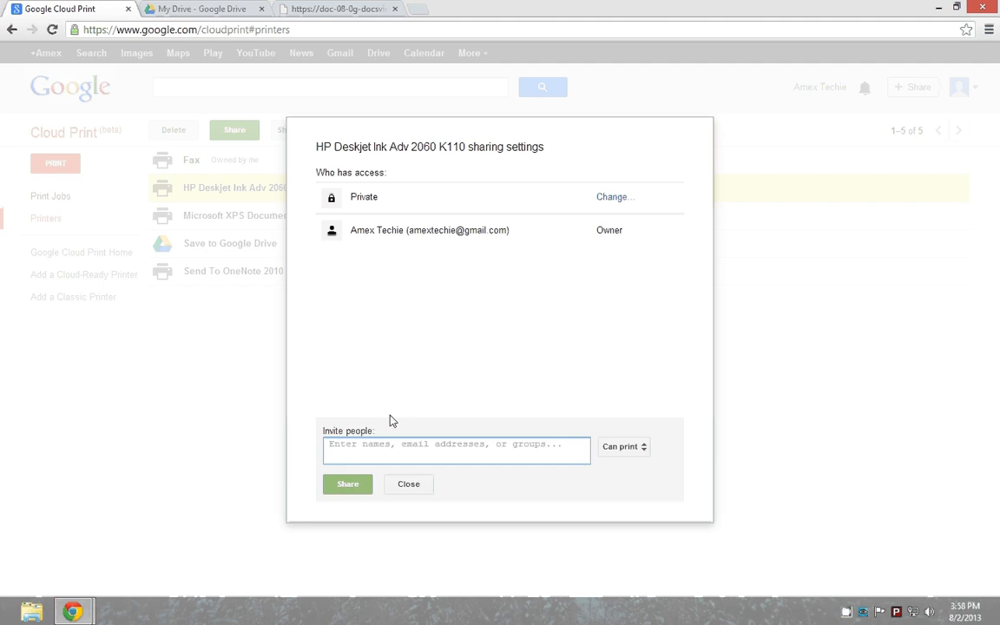
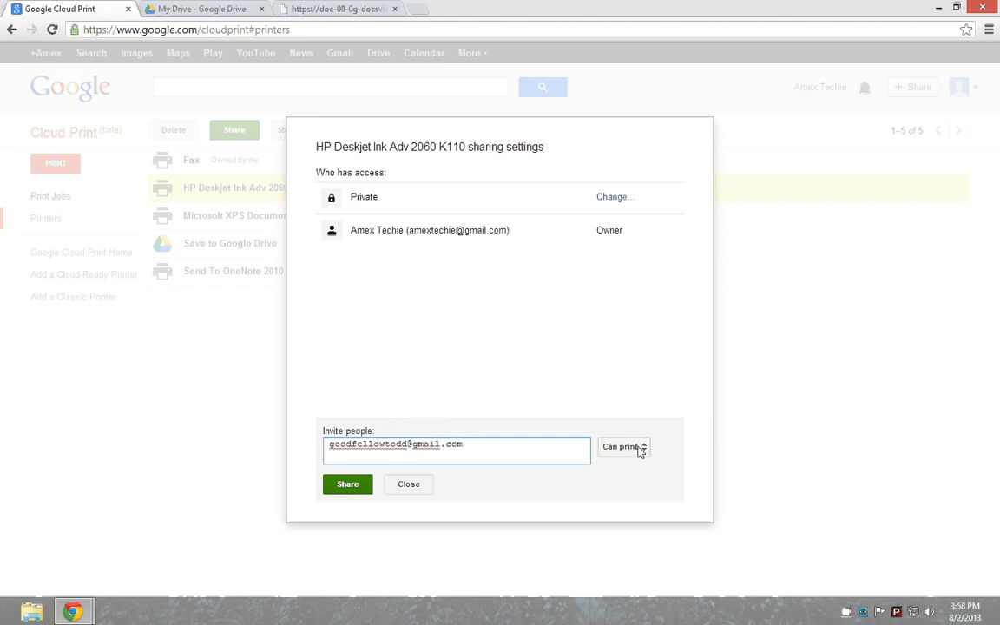
Step: Grant the friend Can print permission, share the printer and close the dialog
left_click(622, 446)
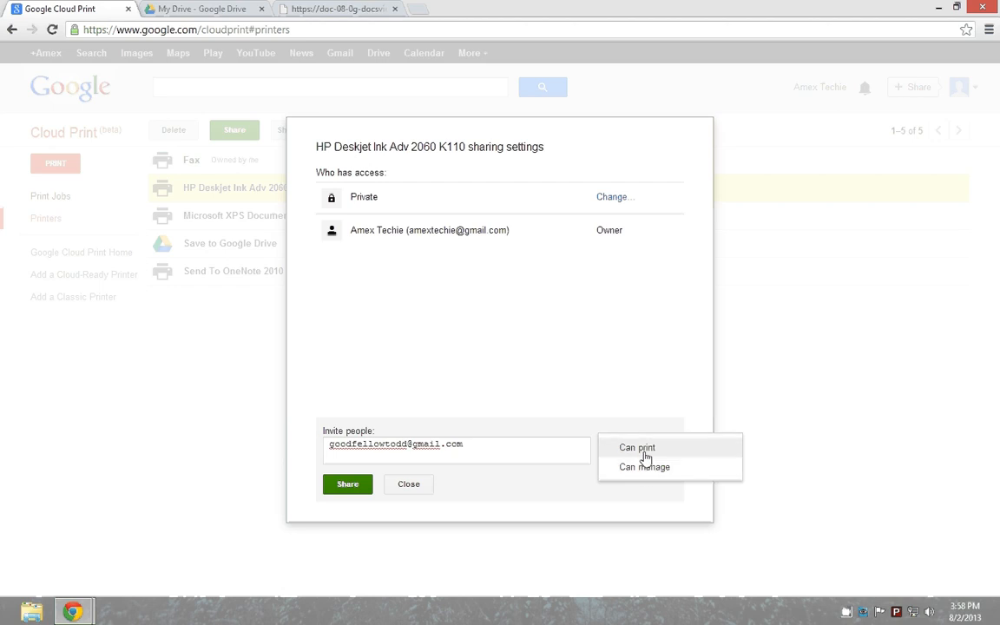
left_click(637, 448)
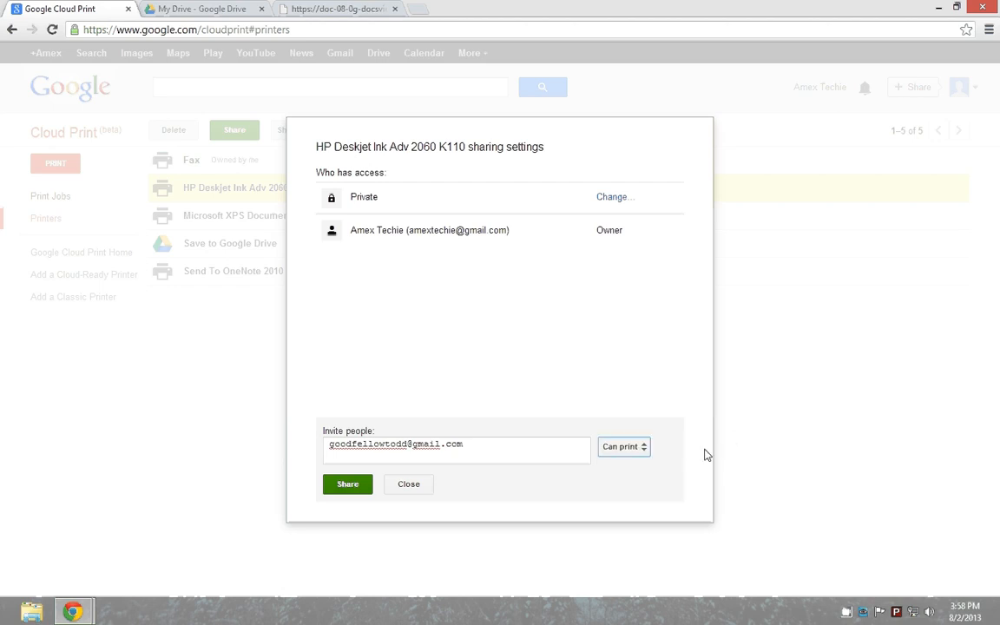
left_click(348, 483)
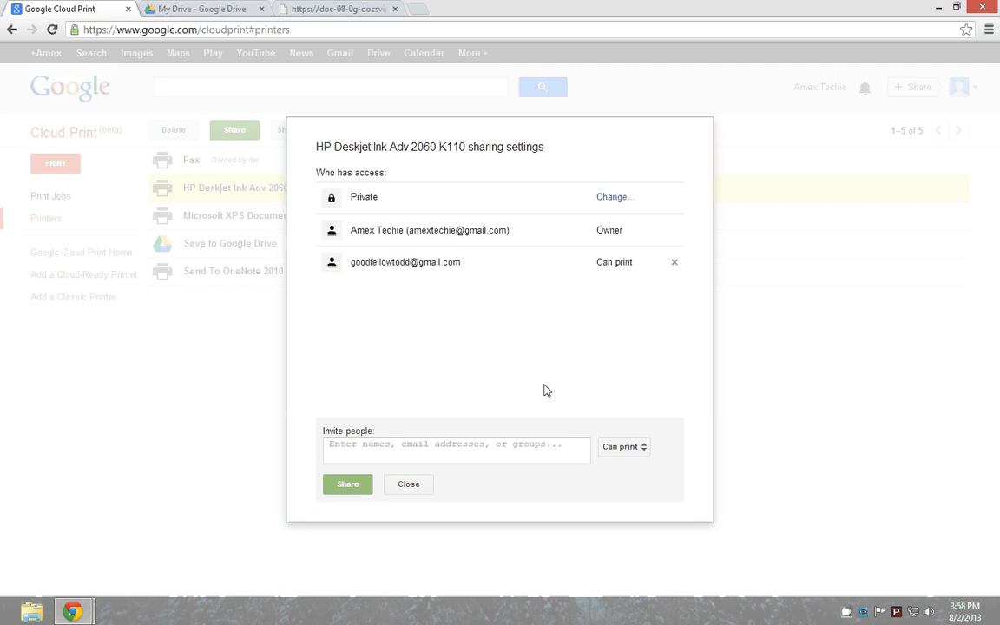
mouse_move(639, 271)
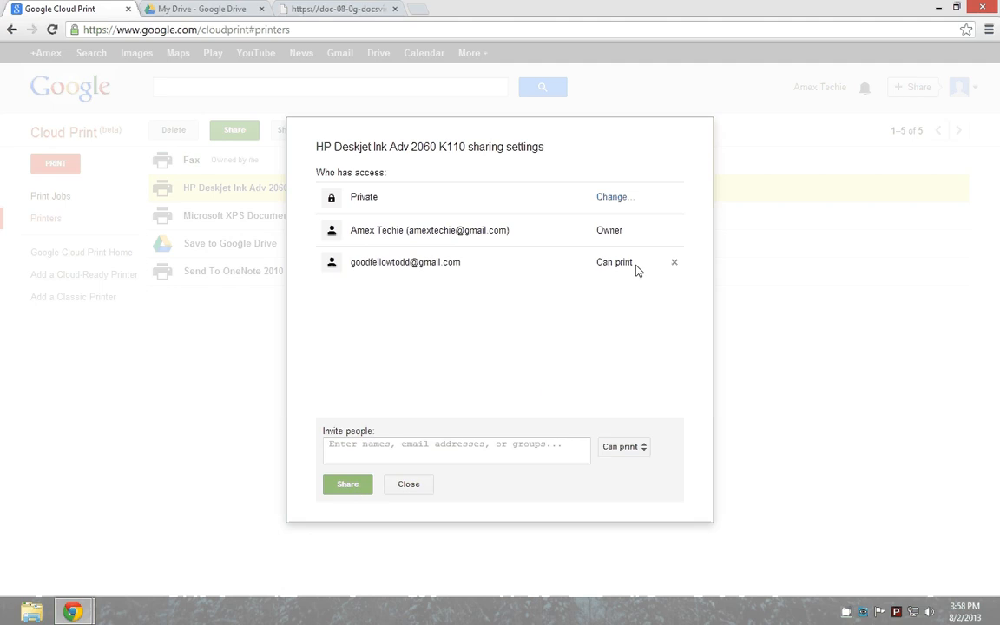
left_click(408, 483)
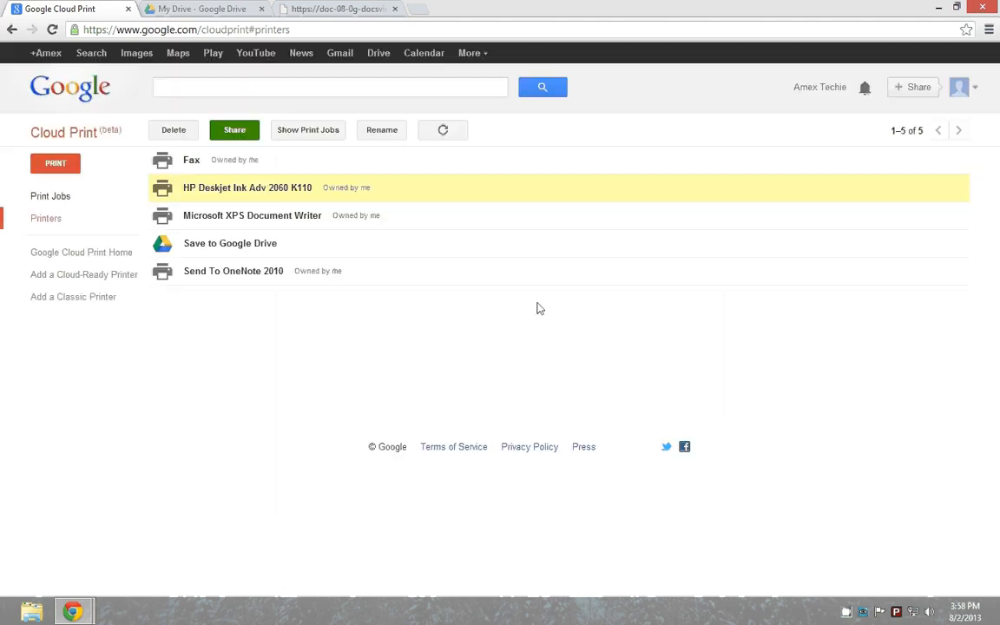